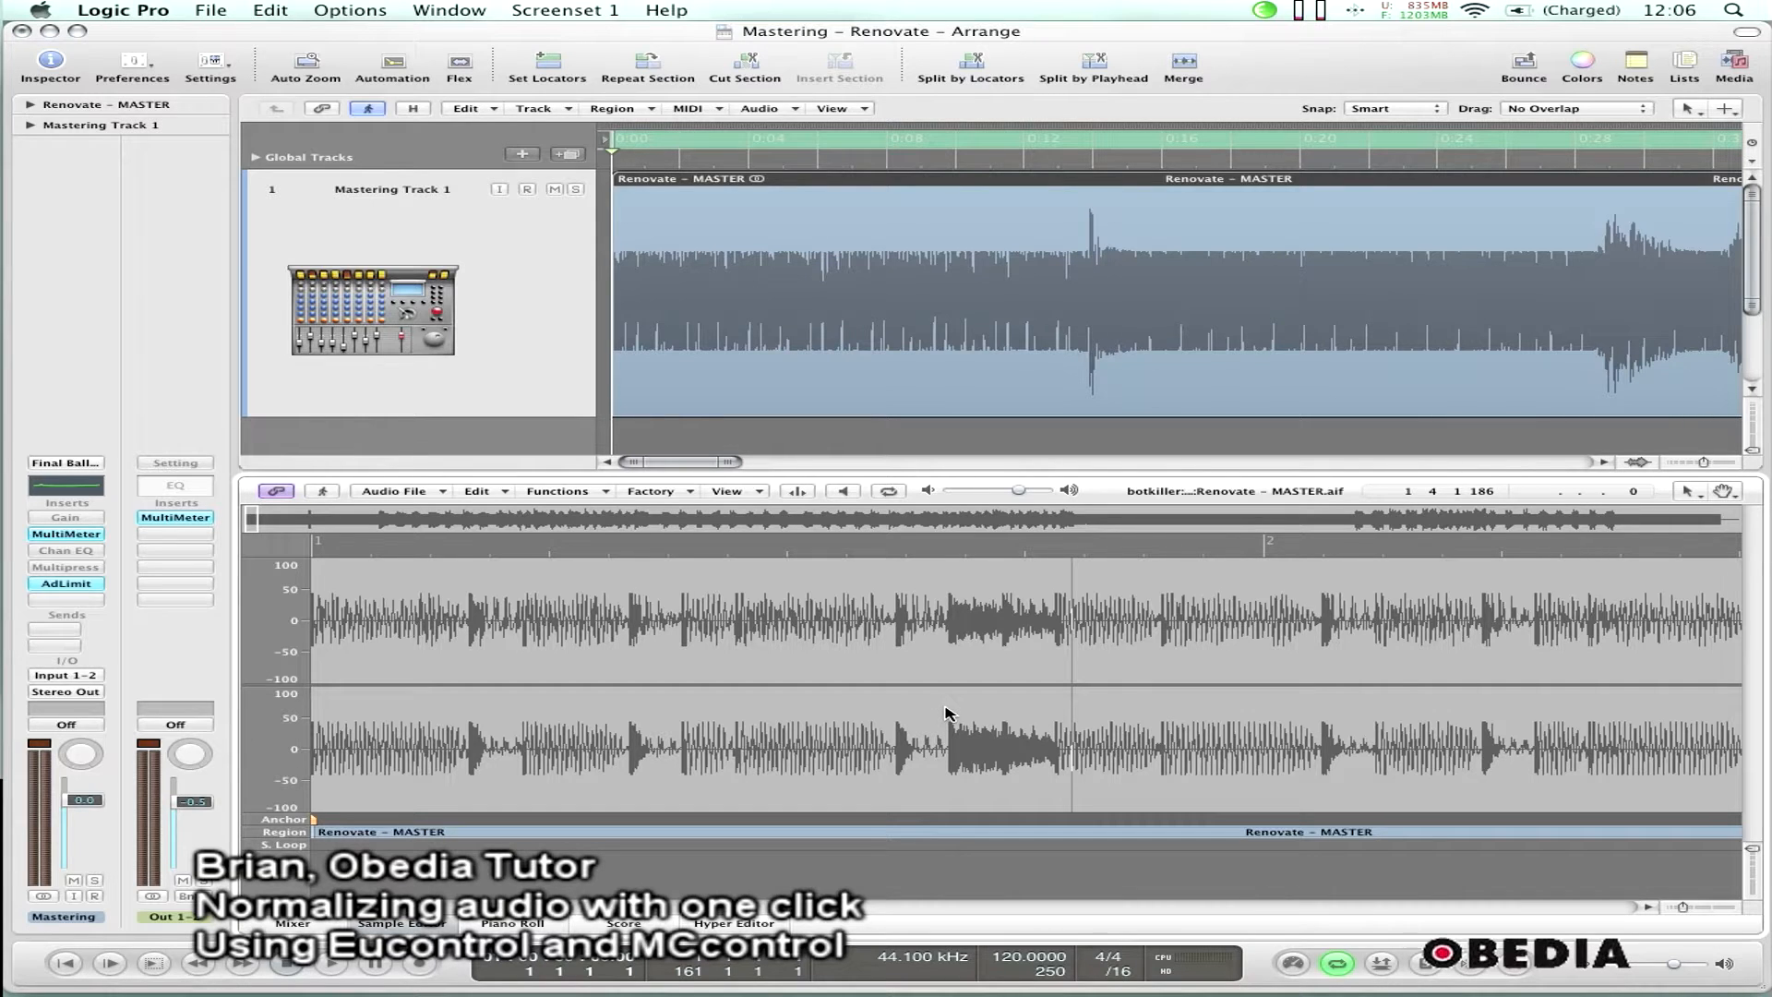
mouse_move(1068, 635)
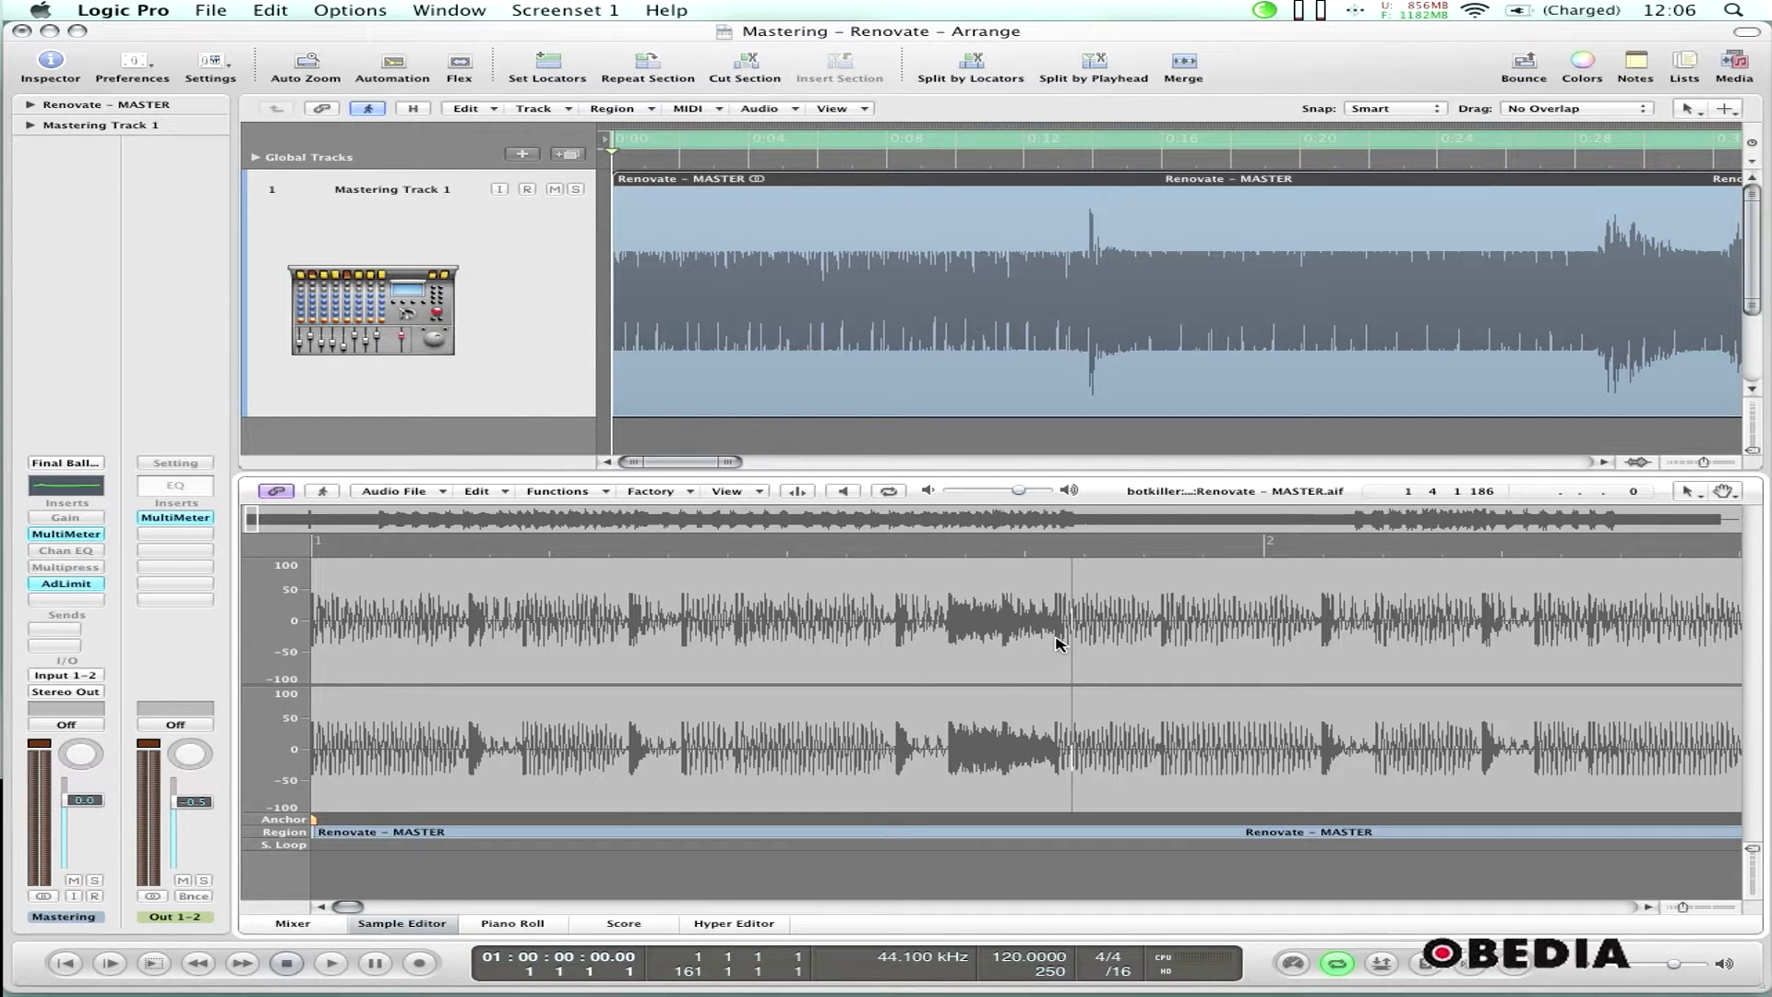
mouse_move(1073, 653)
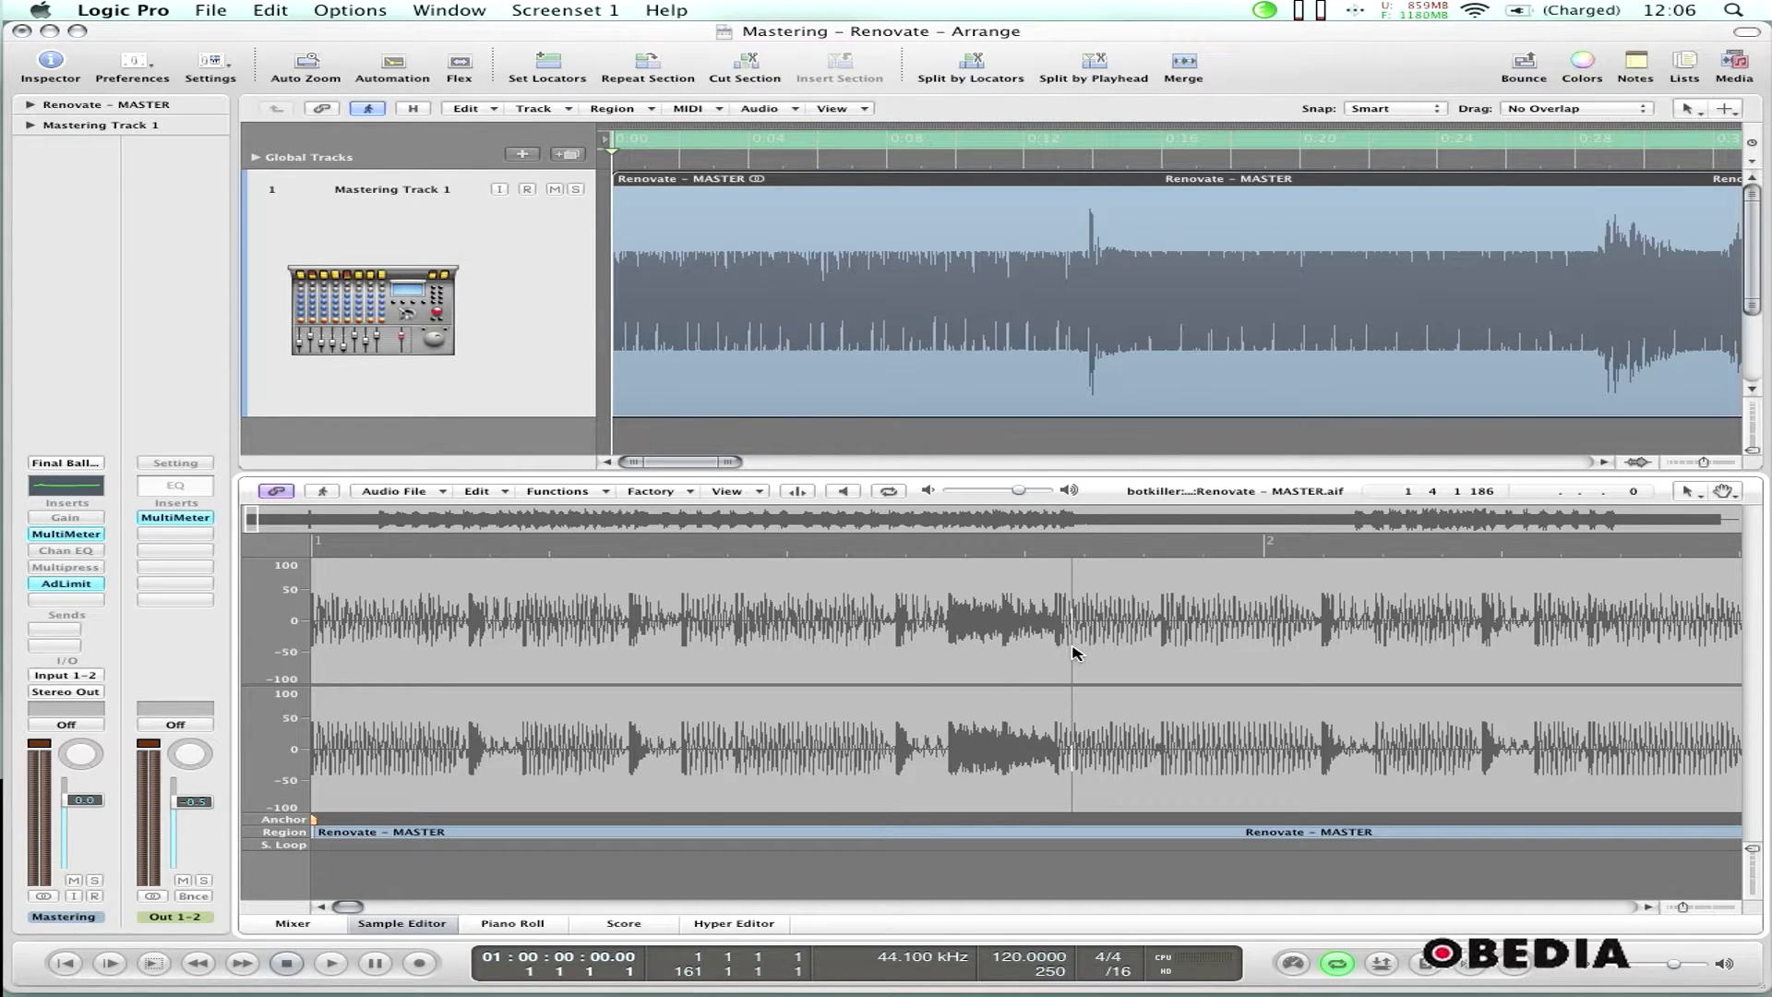
mouse_move(1068, 644)
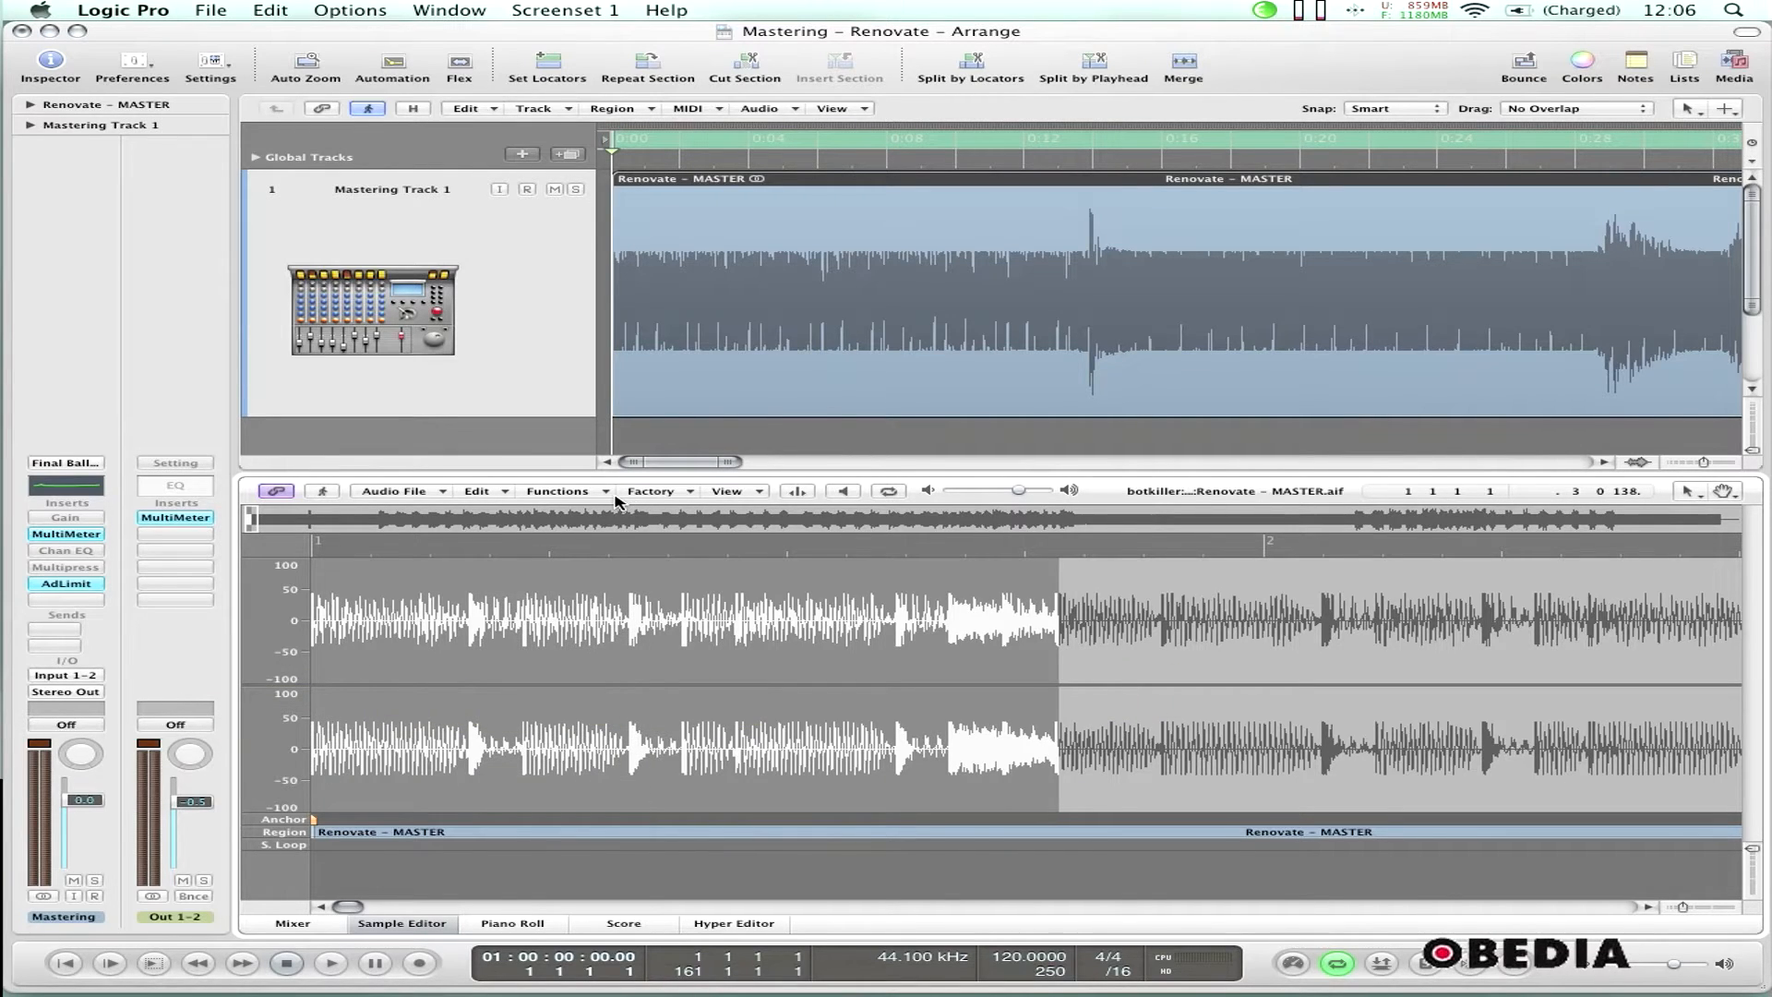
Mark the first half of the Renovate – MASTER audio in the Sample Editor
click(555, 490)
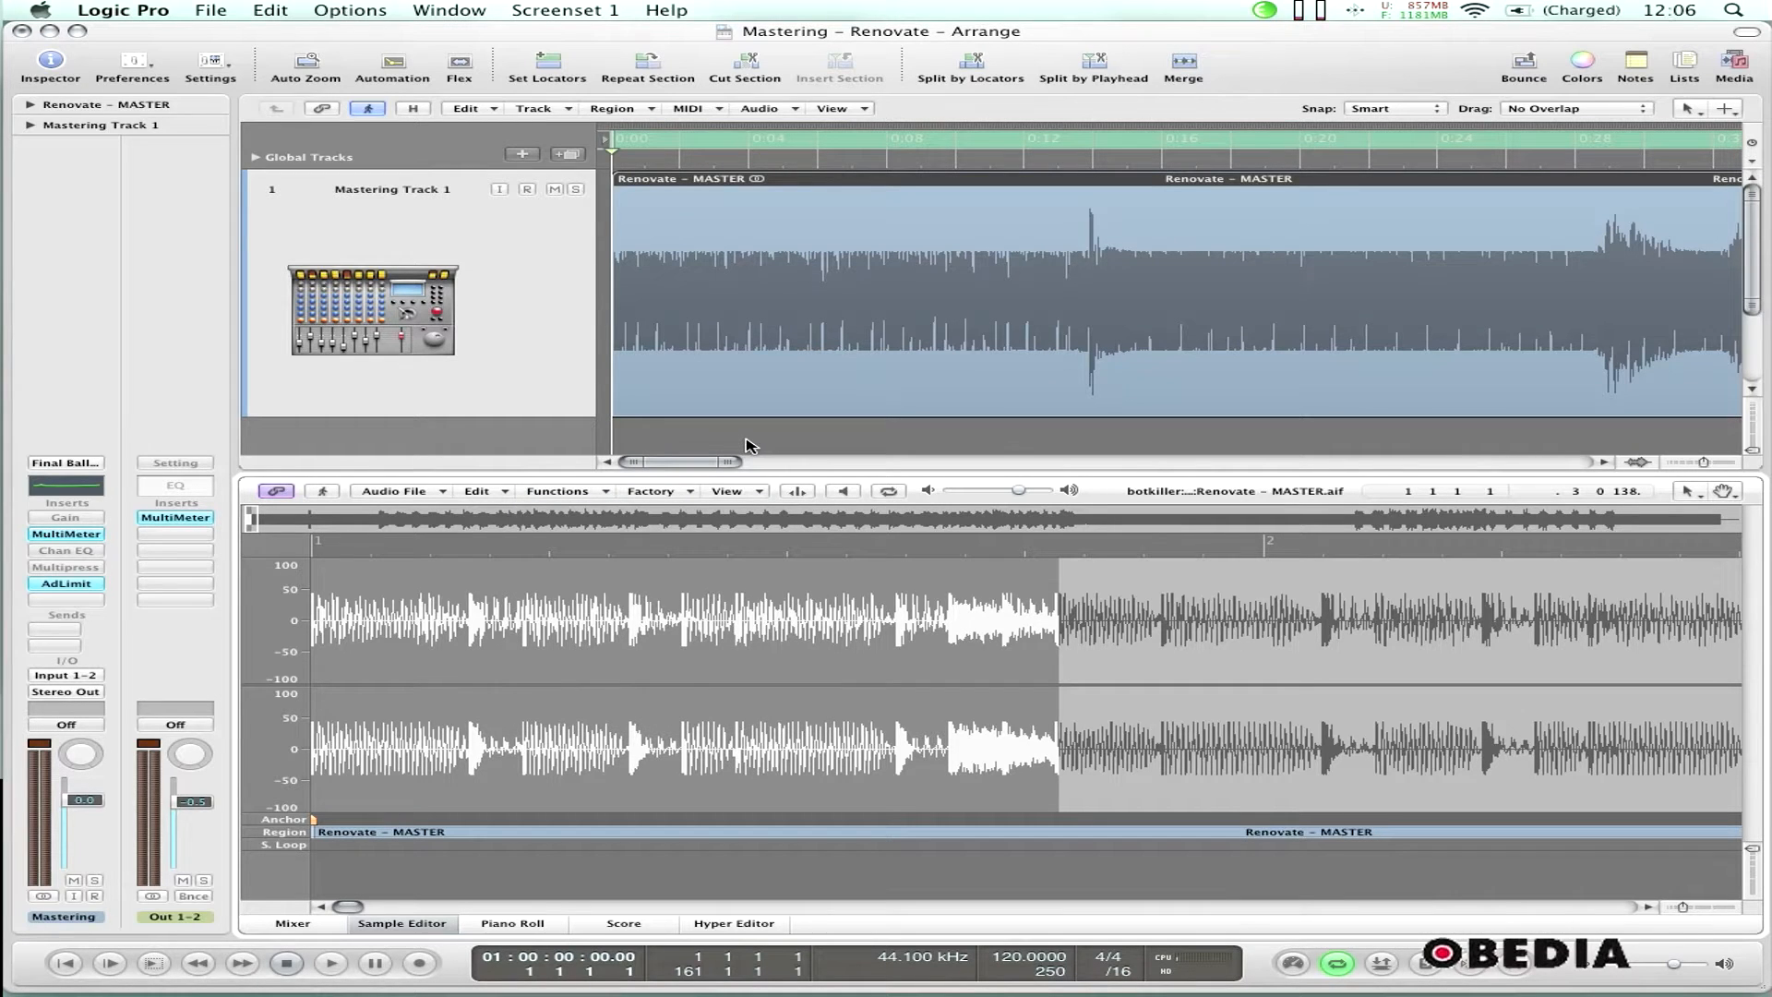
mouse_move(822, 433)
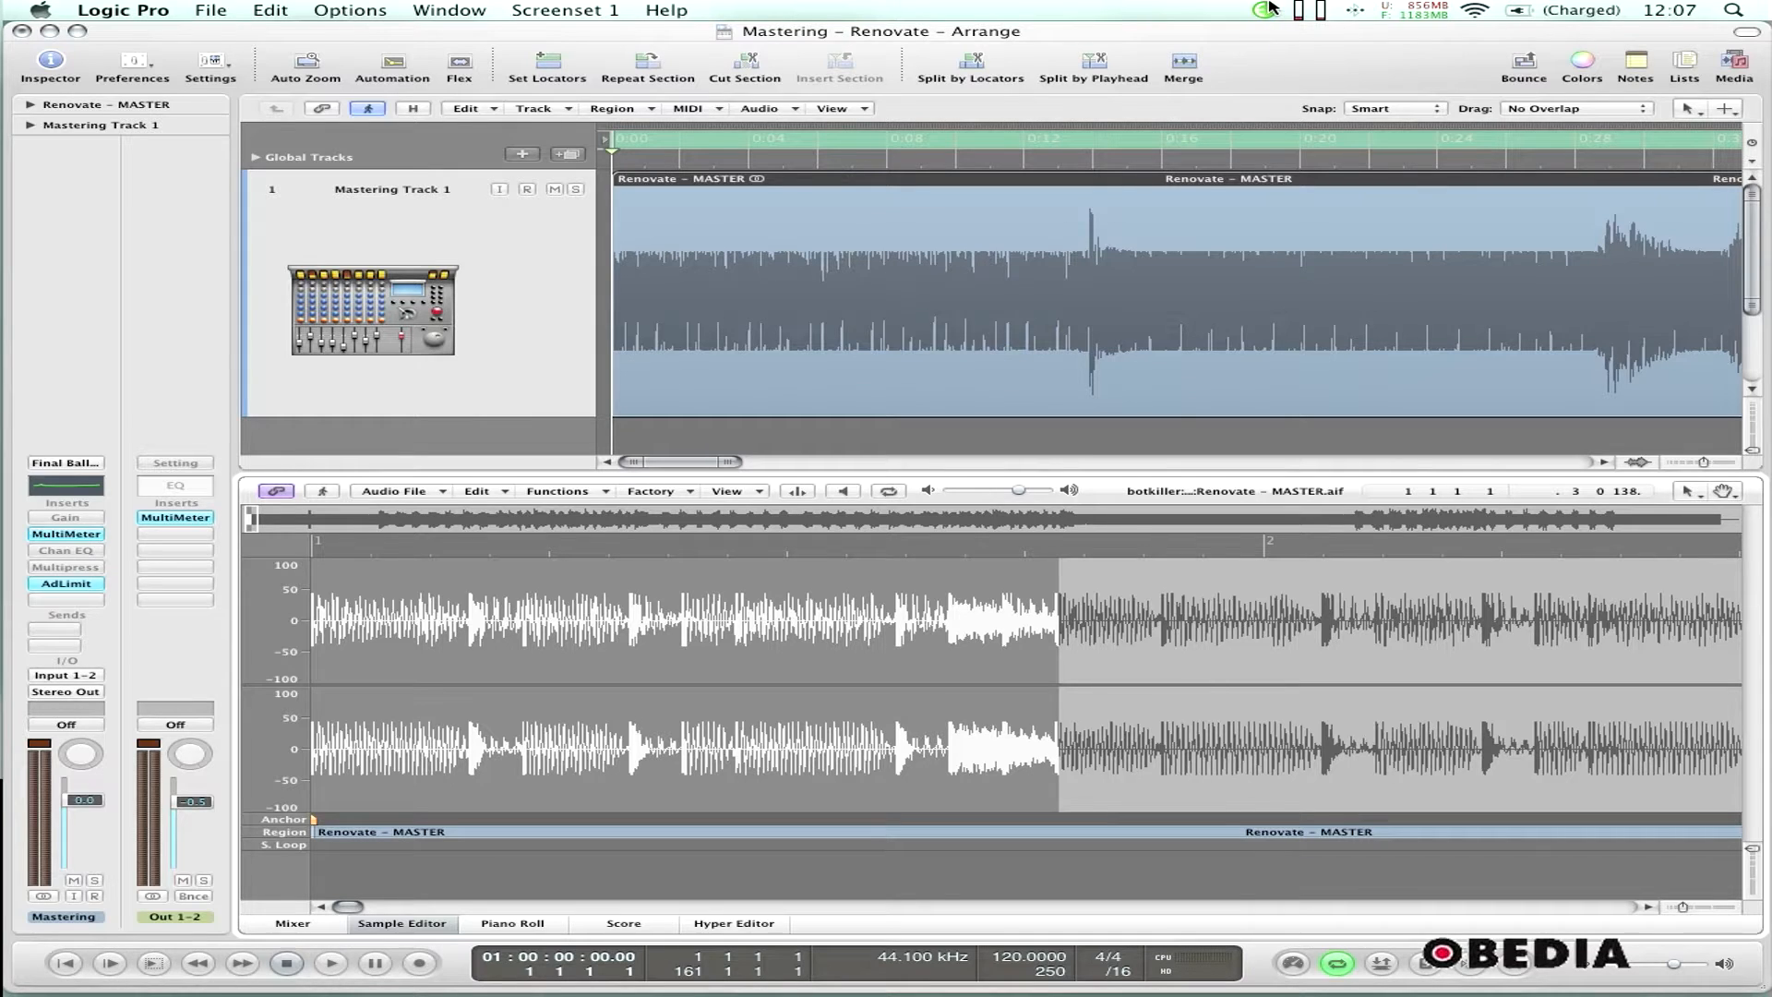
In EuControl Settings, label the first Page 8 soft key 'Nor…' and open its Command editor
click(1264, 10)
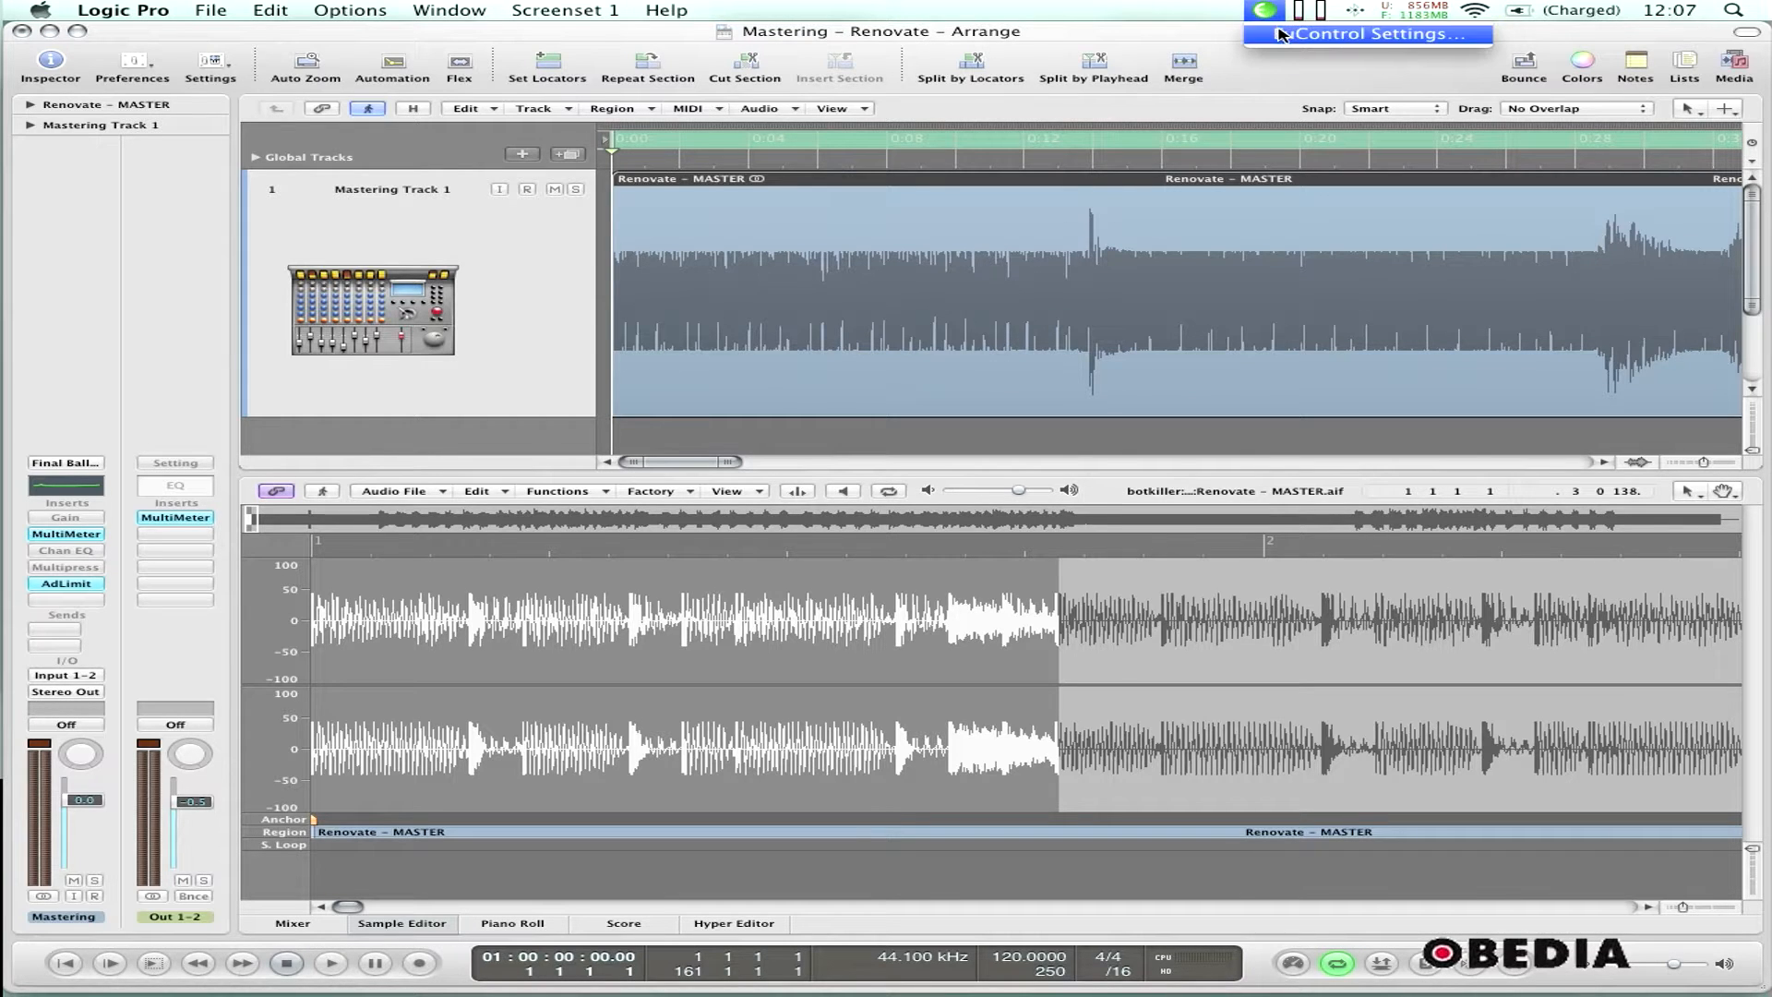
click(1360, 34)
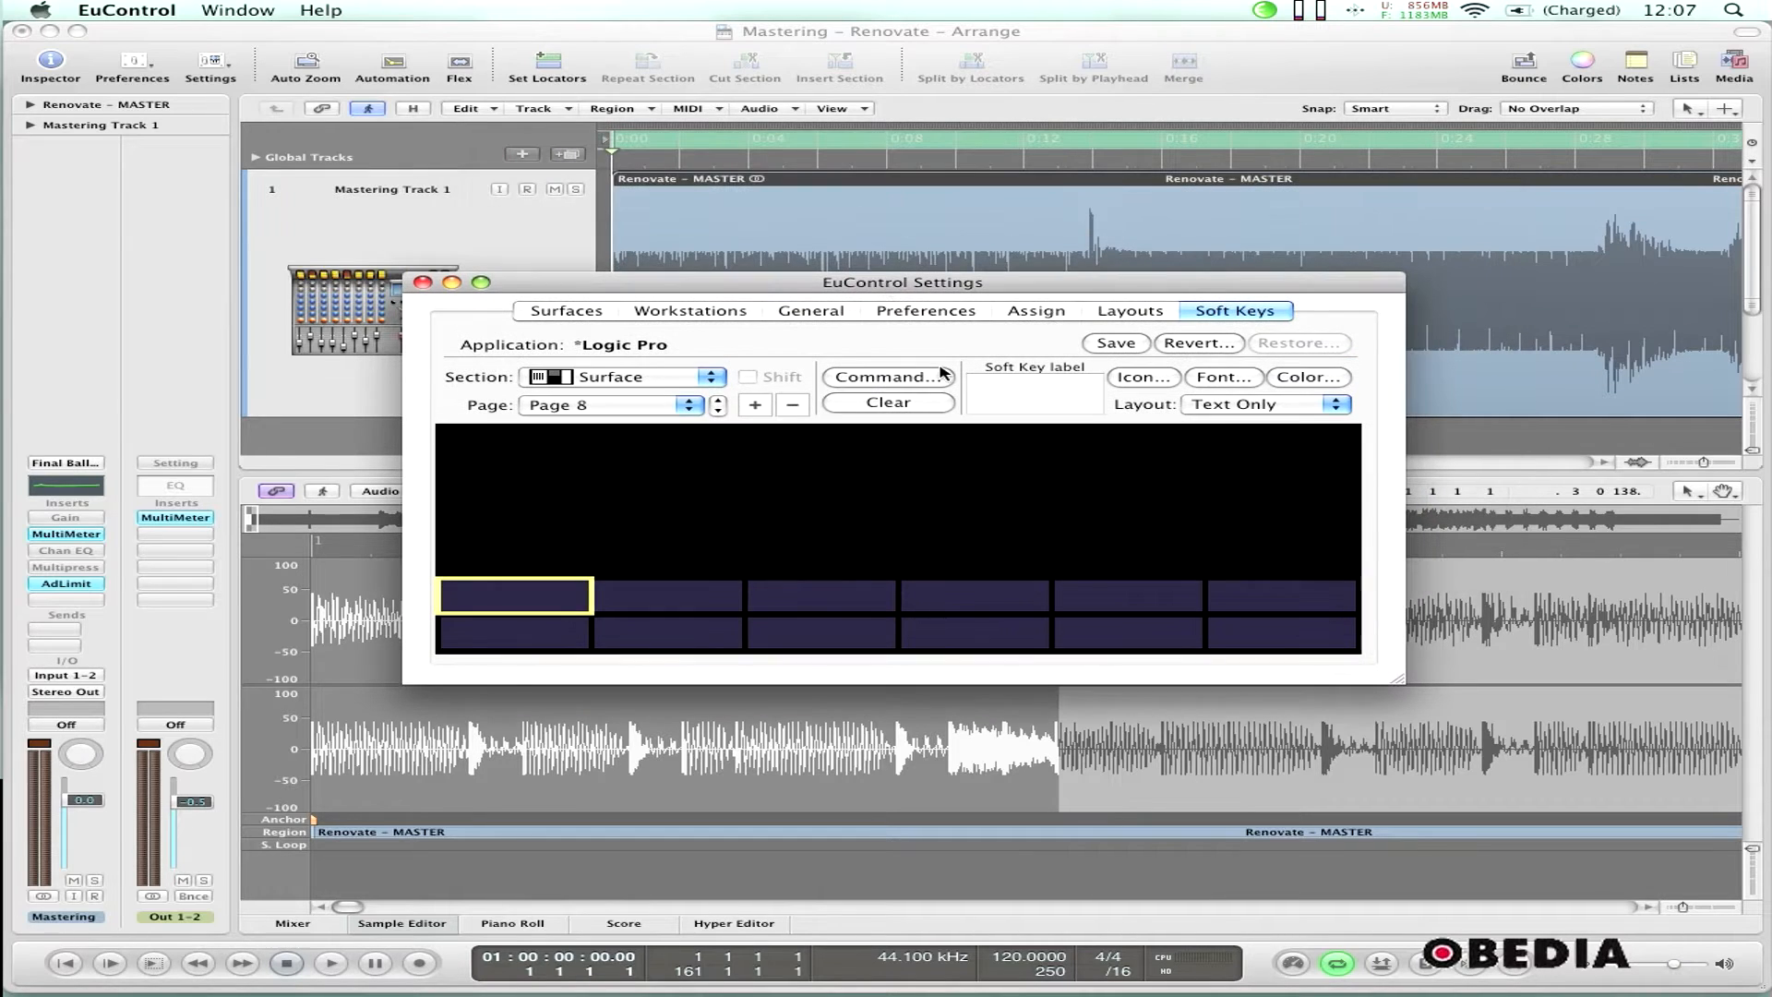
mouse_move(755, 593)
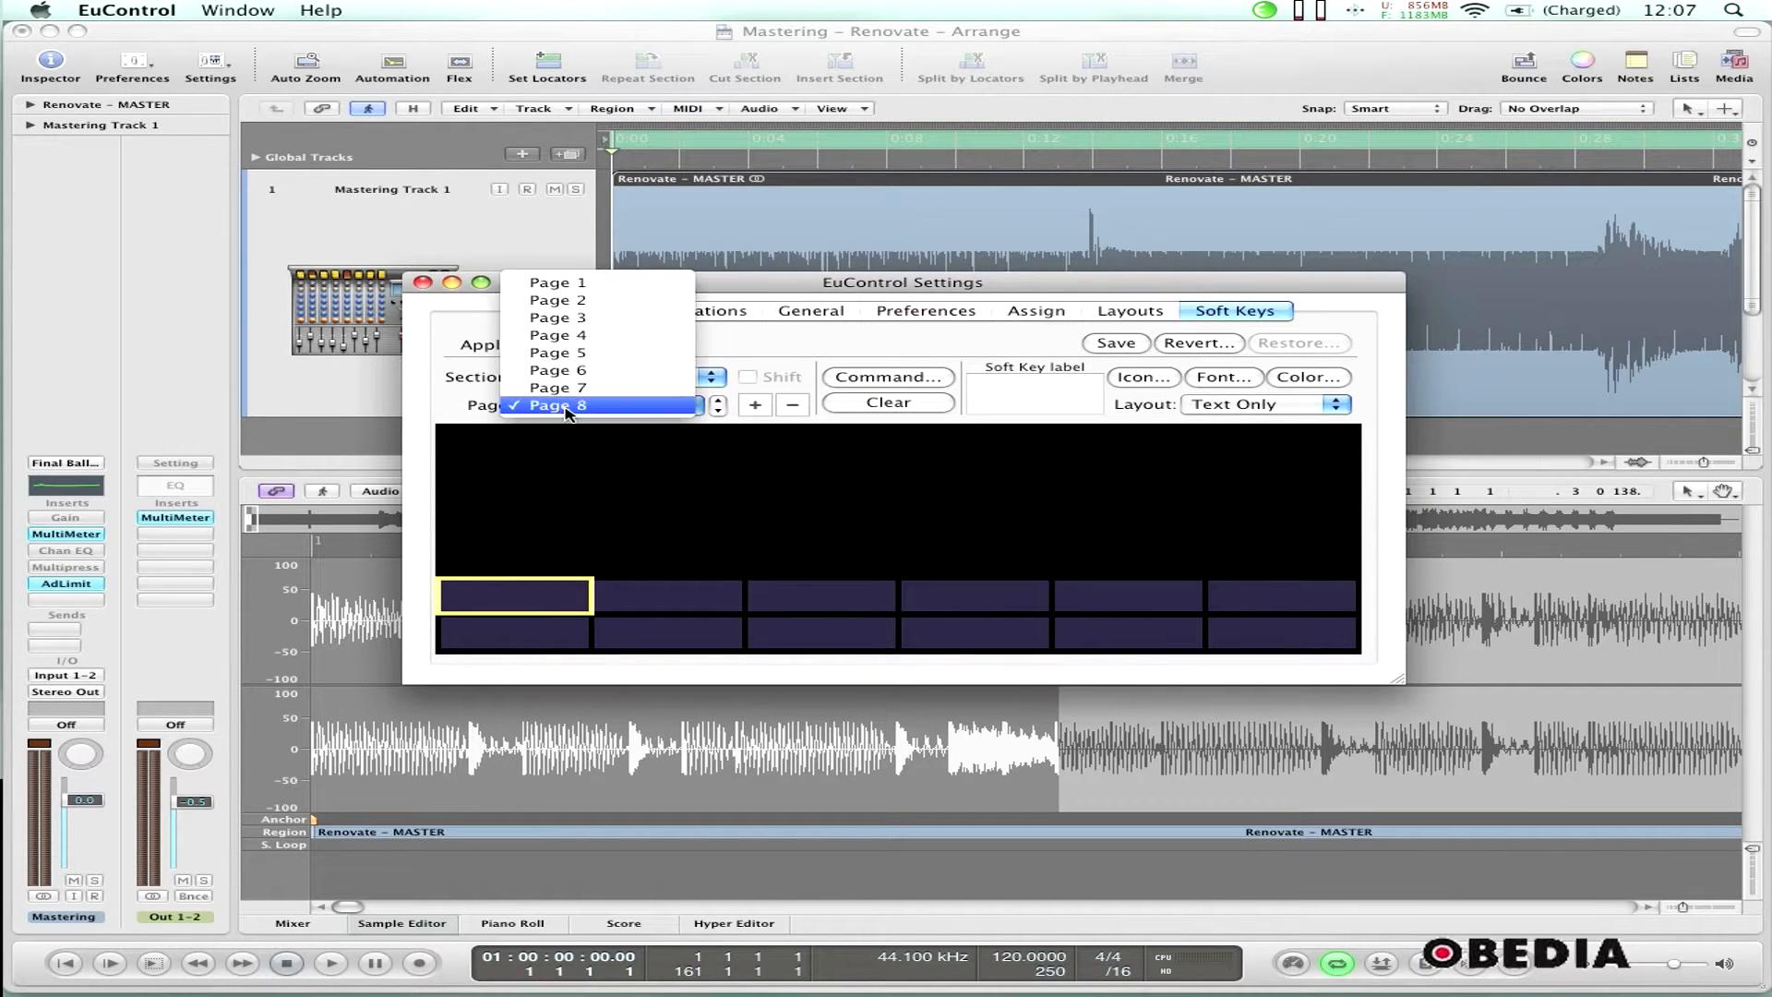
click(565, 411)
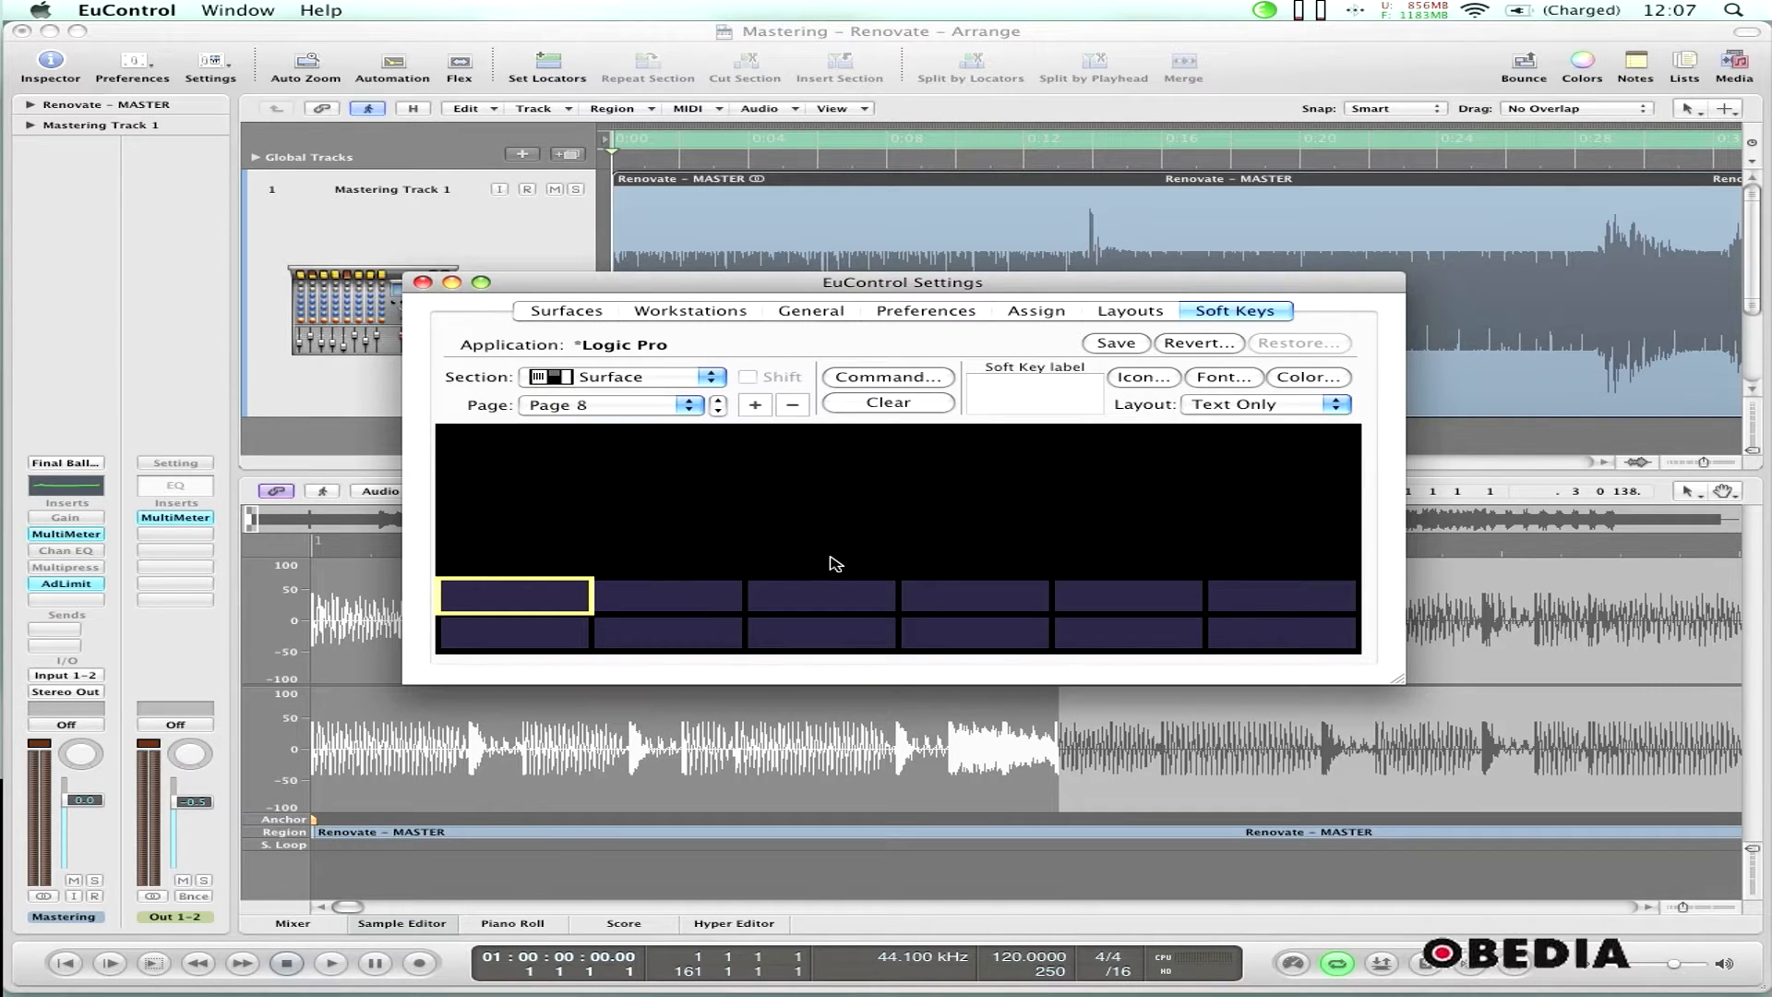
mouse_move(667, 568)
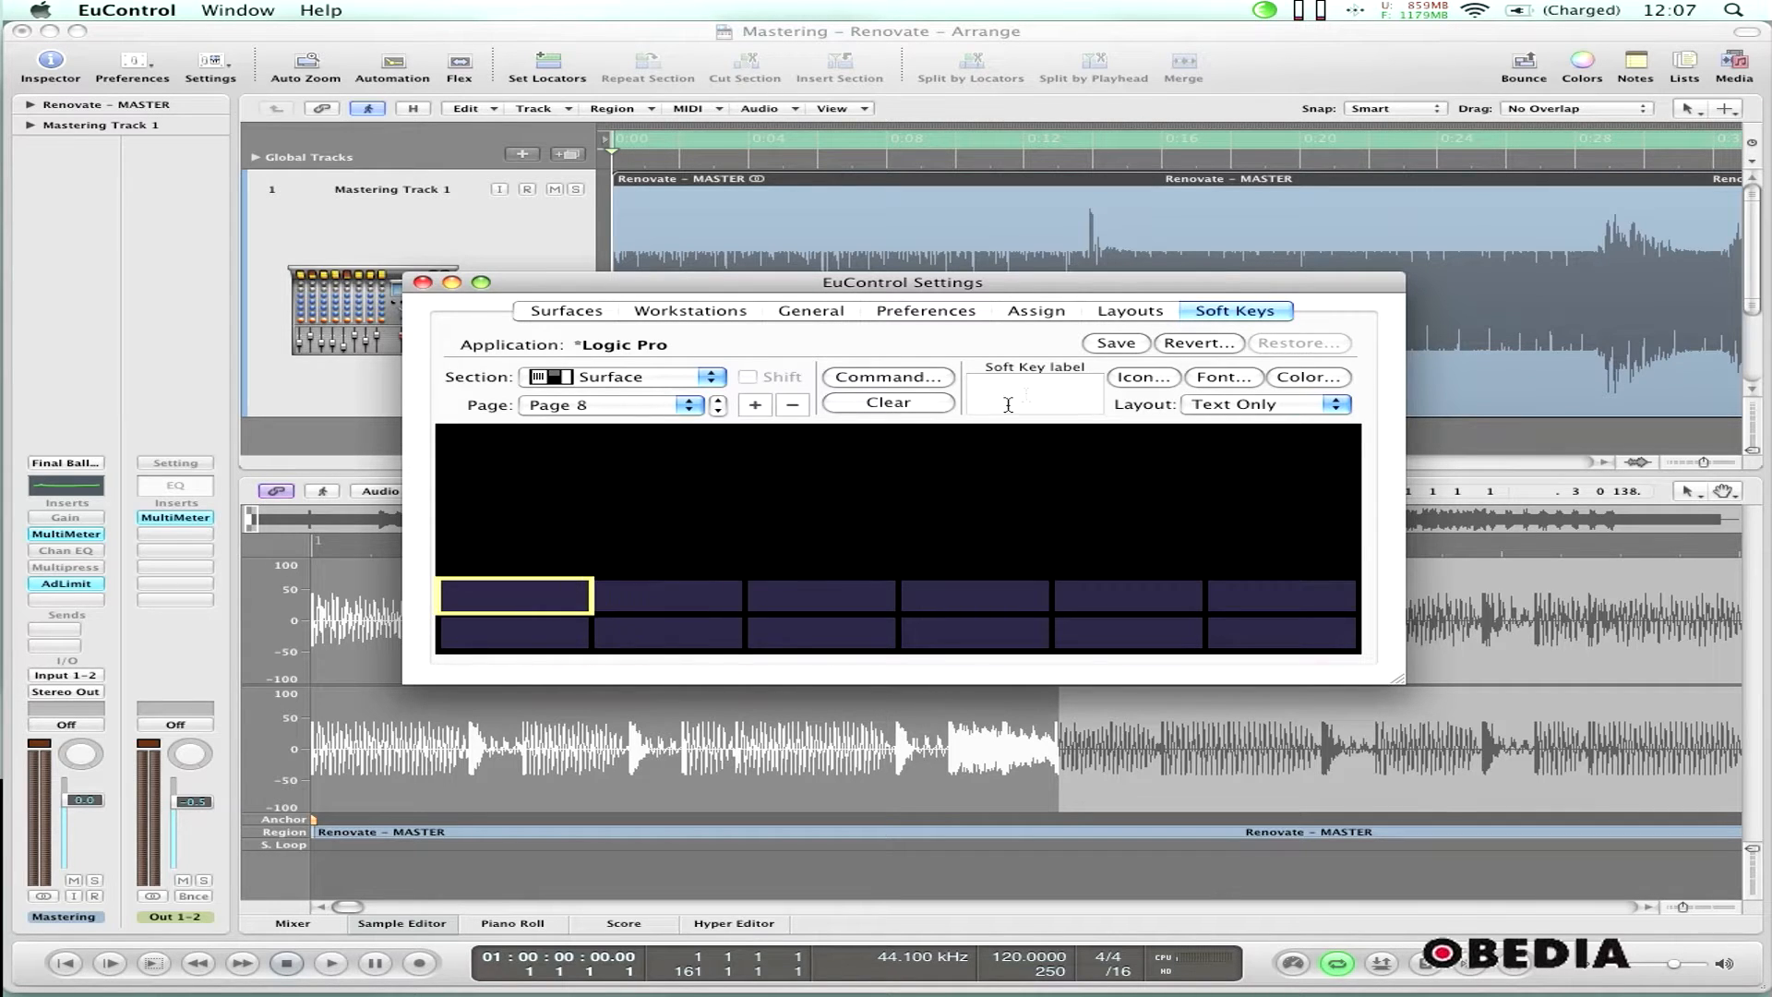
text(Nor)
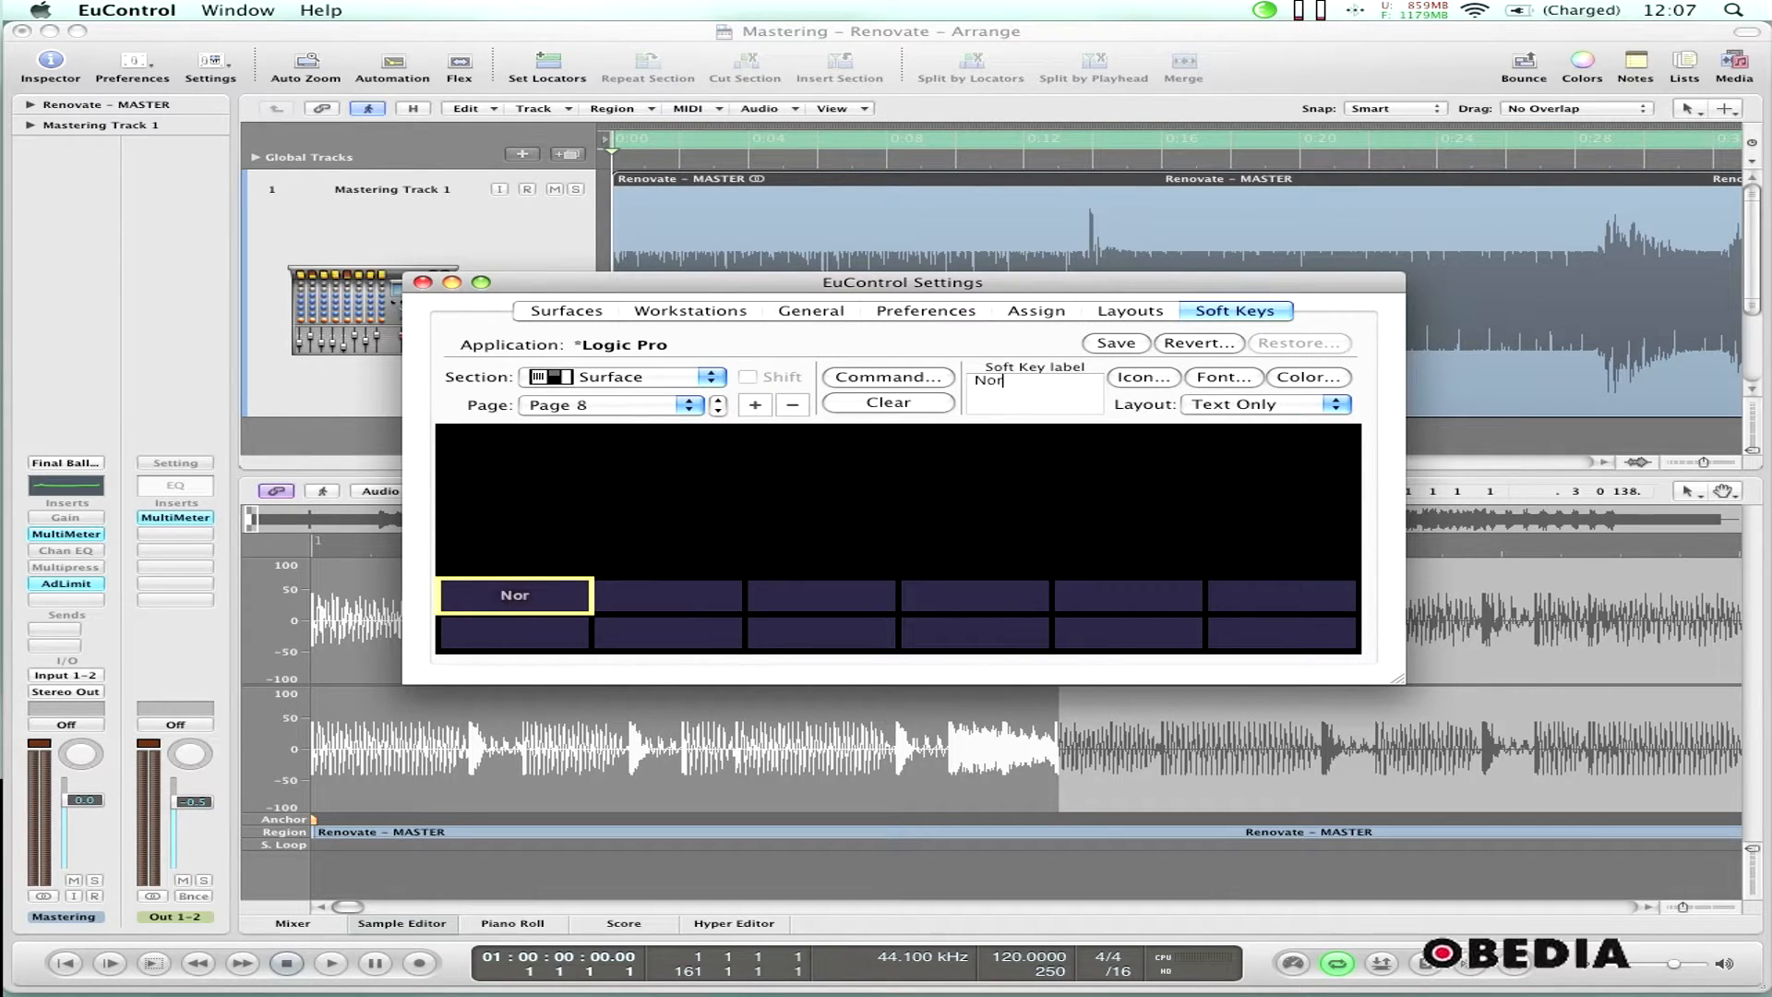
click(887, 376)
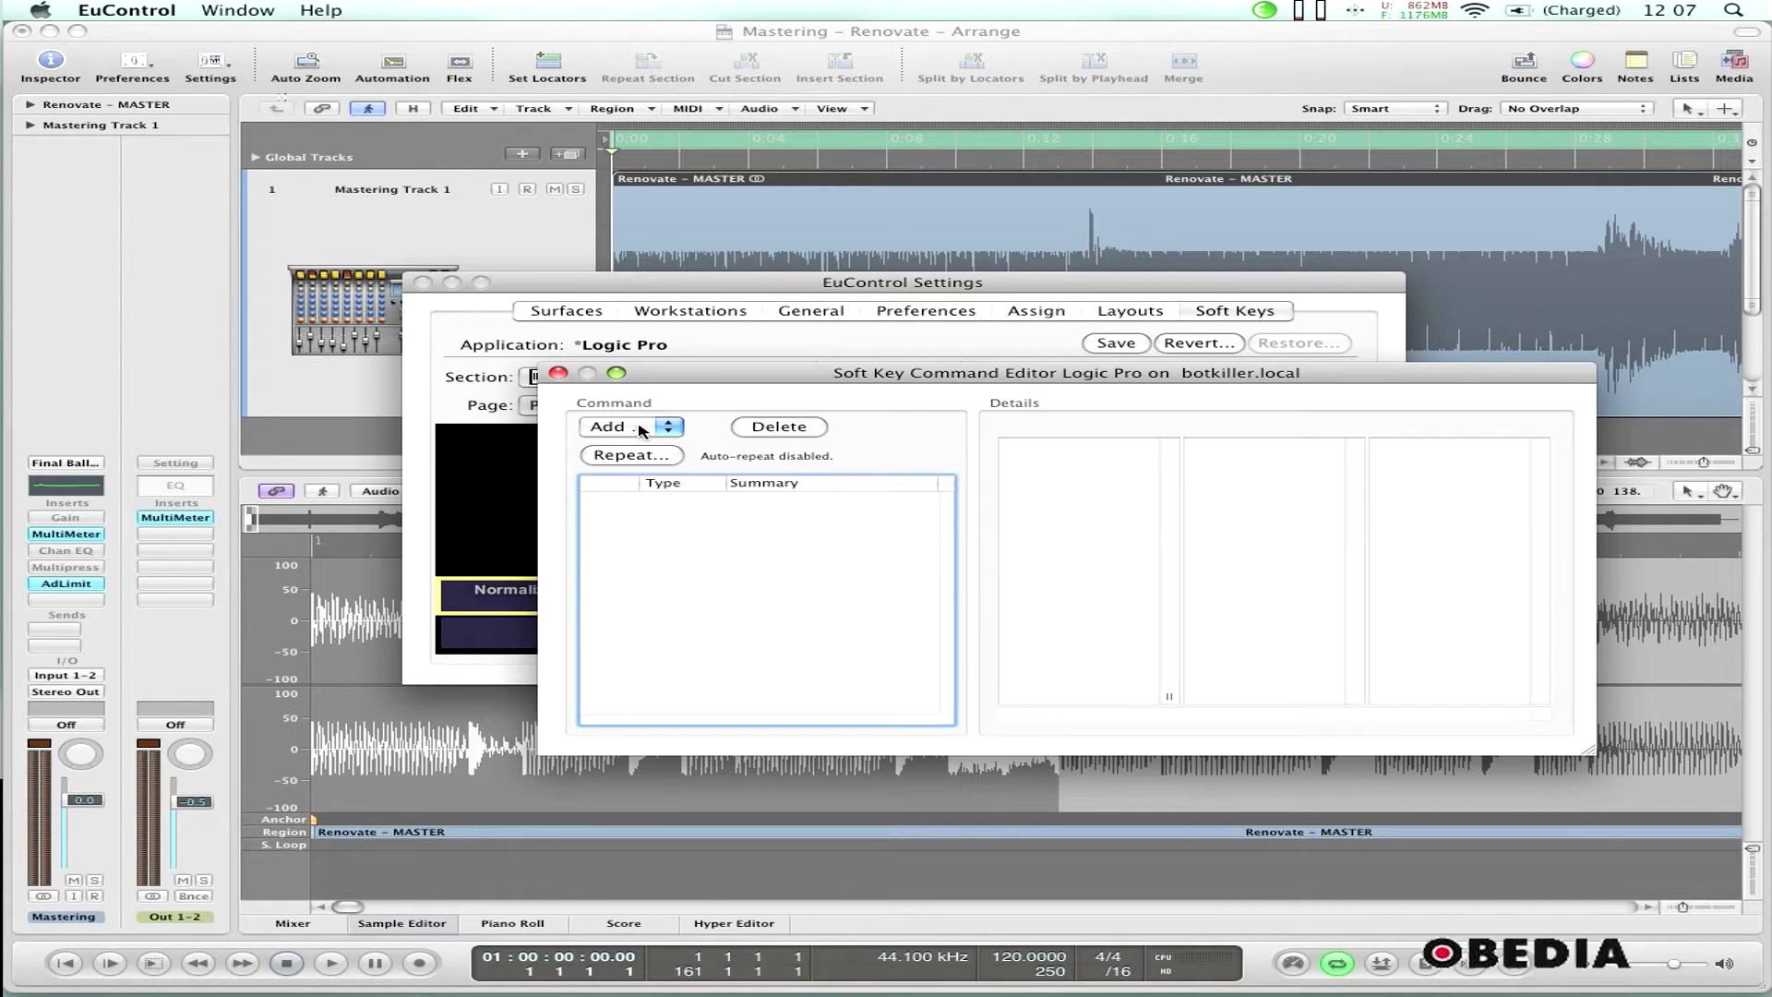
Add a Key command to the Normalize soft key's command list
click(629, 426)
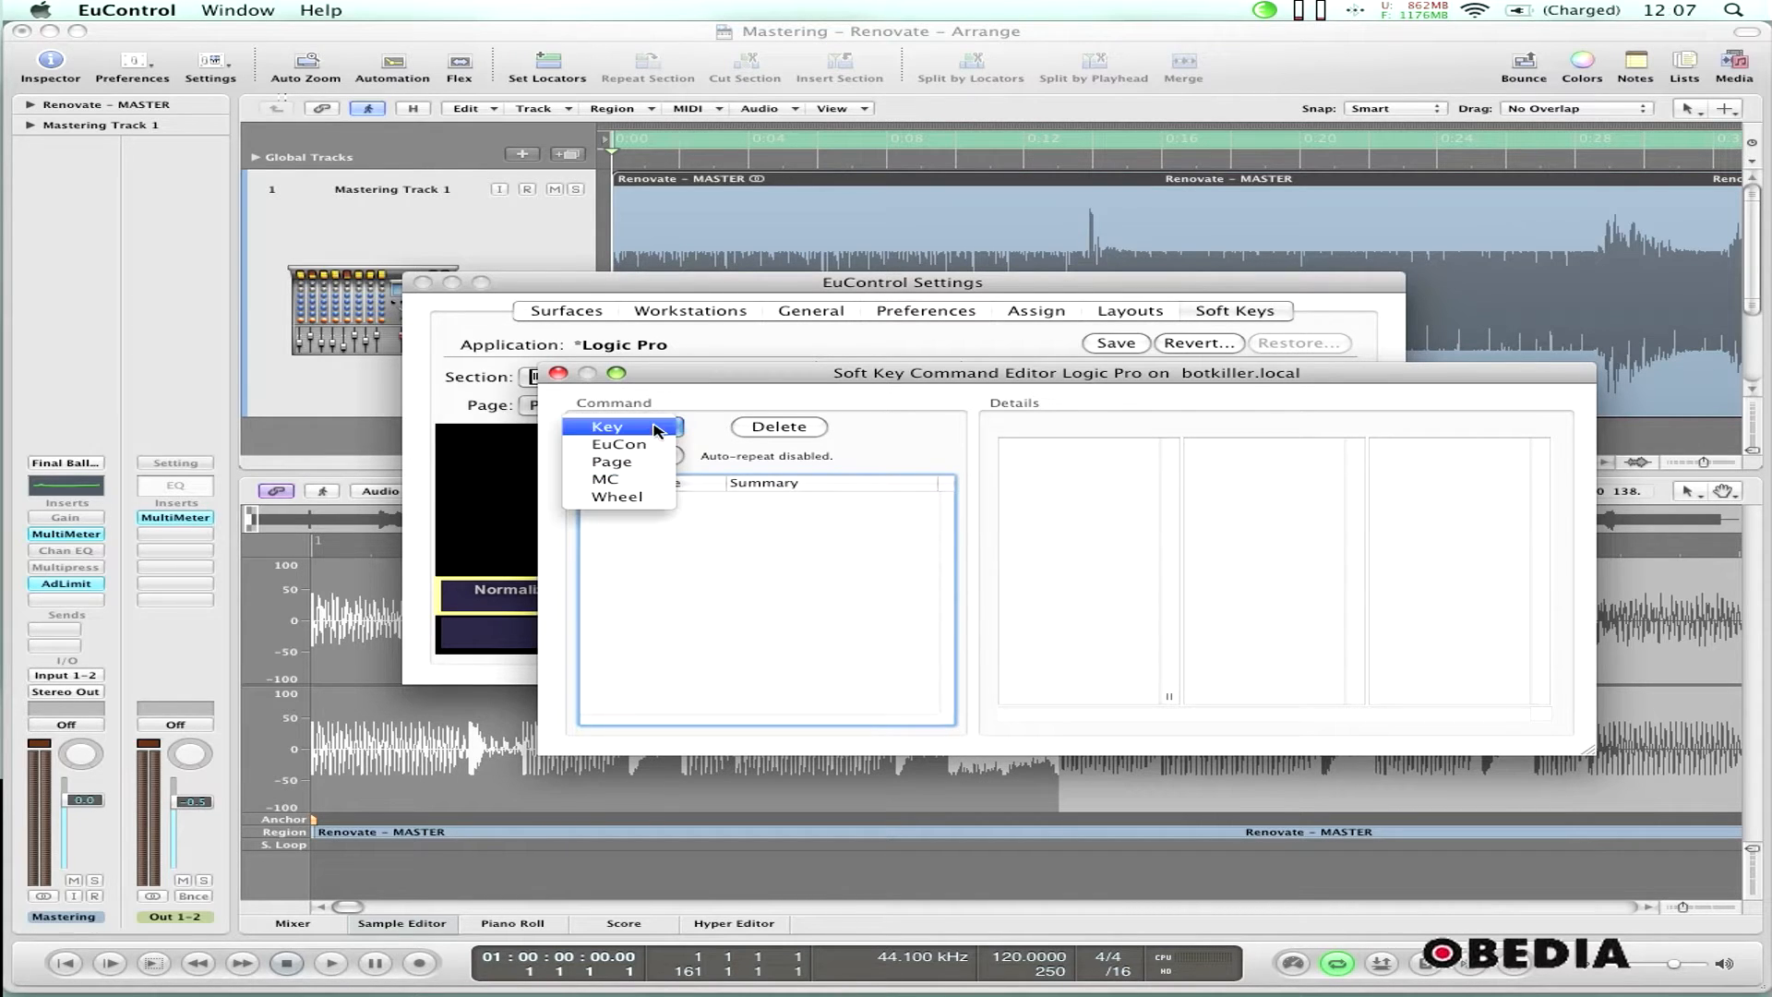
click(607, 426)
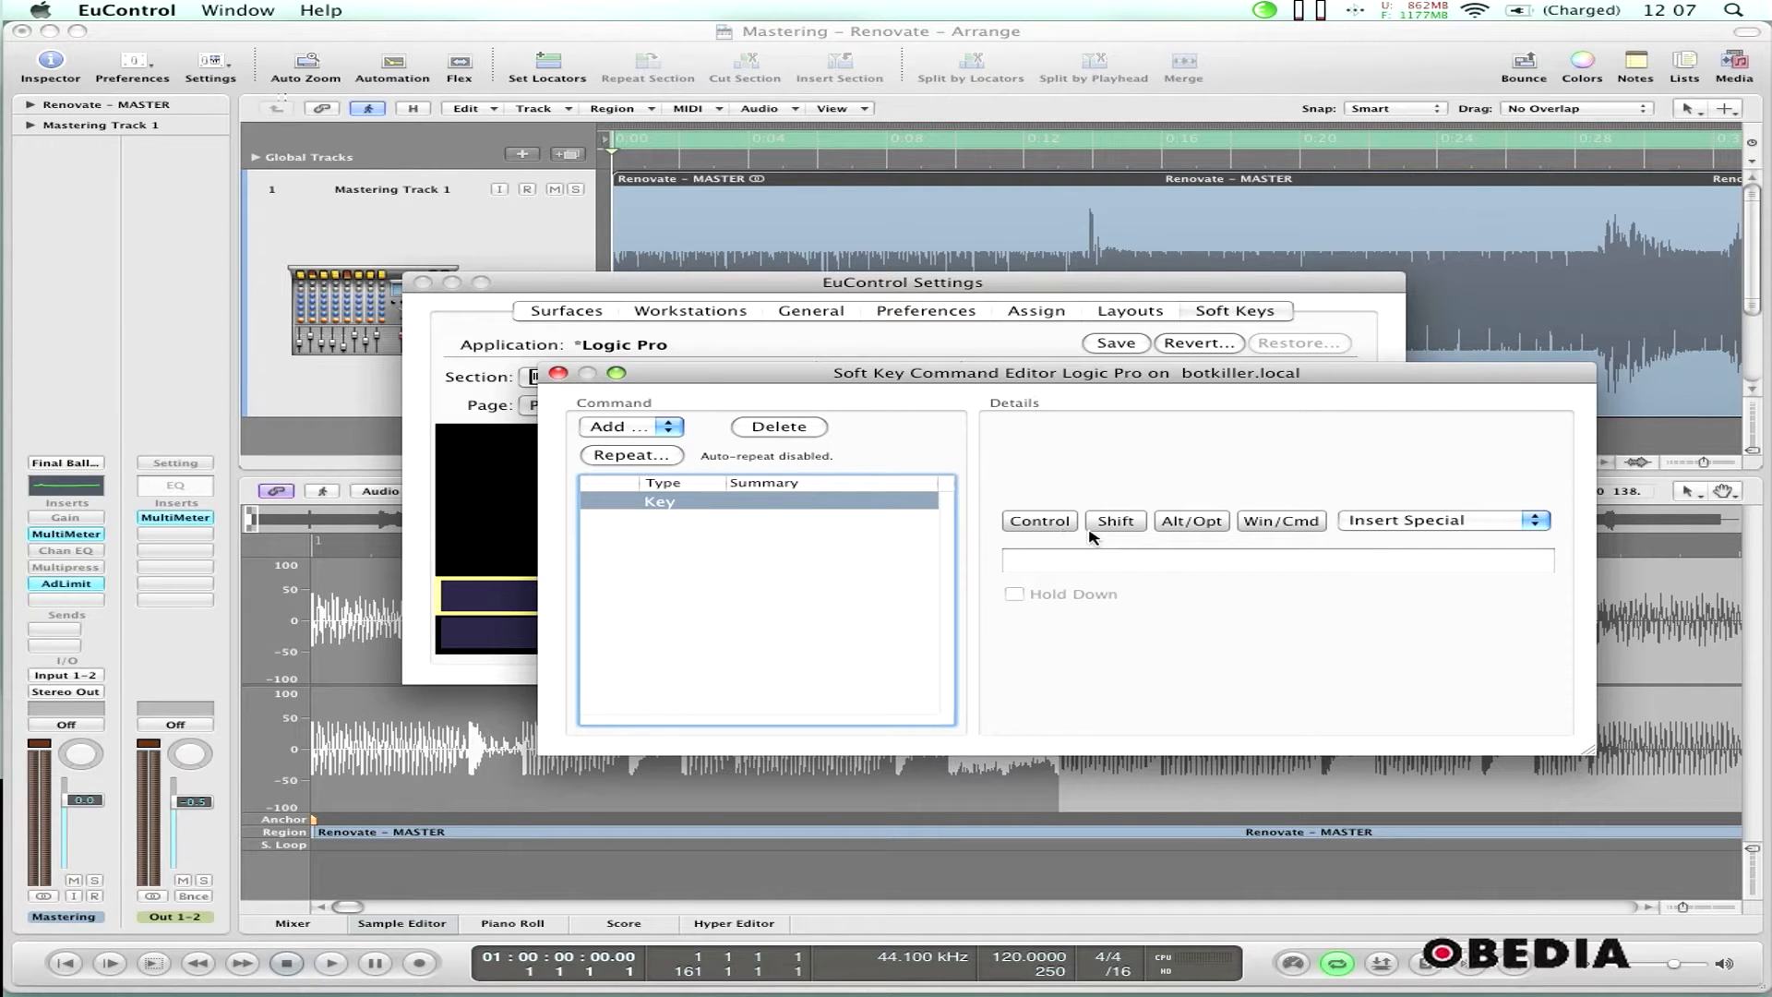
mouse_move(1046, 539)
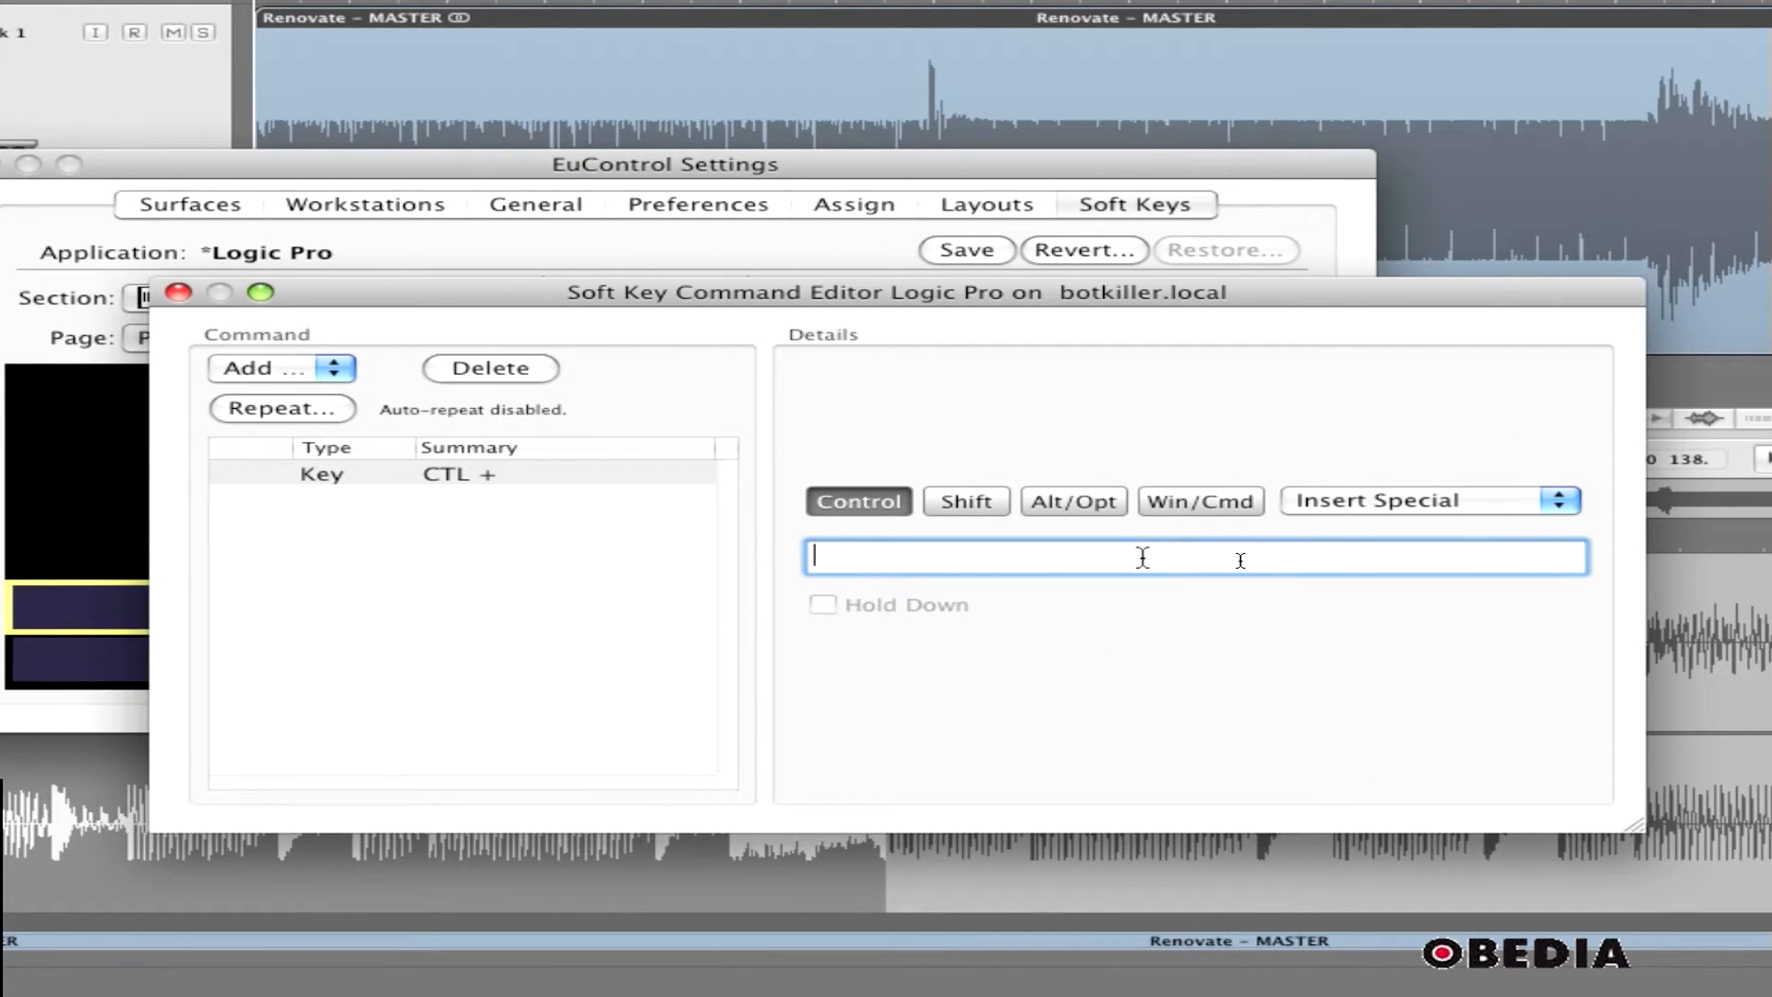
Enter n as the keystroke to make CTL + n, then bring up Insert Special keys
text(n)
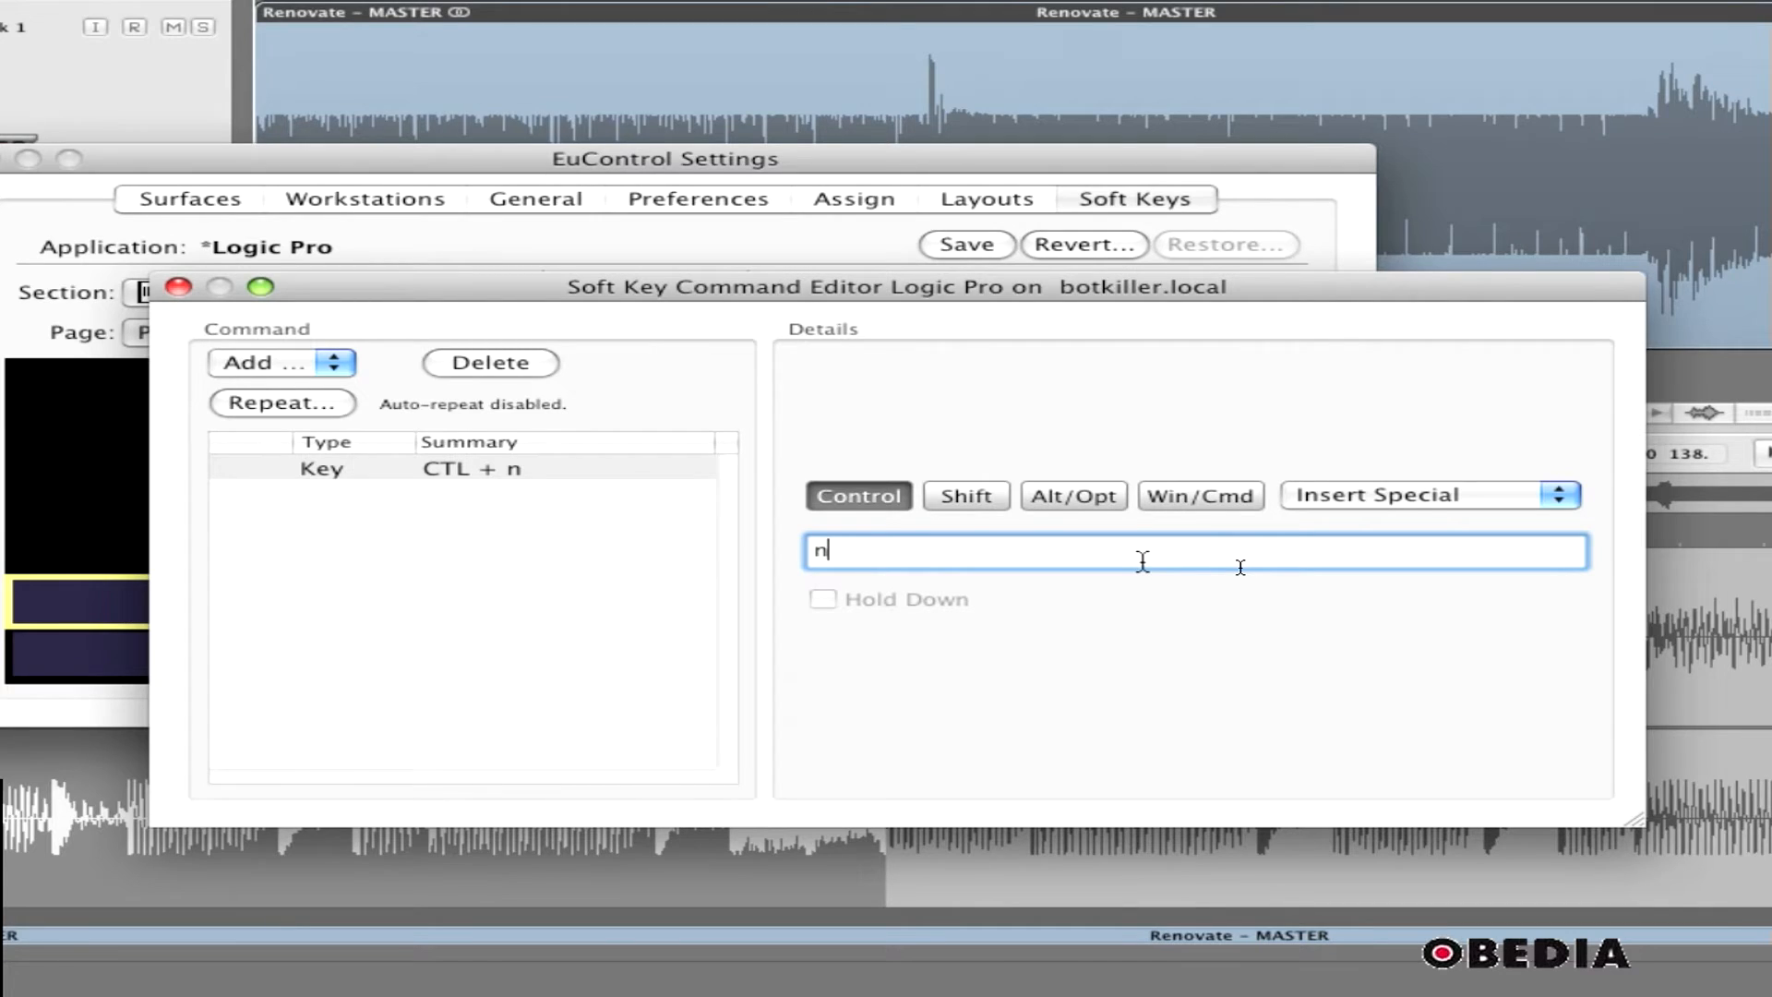
click(1430, 494)
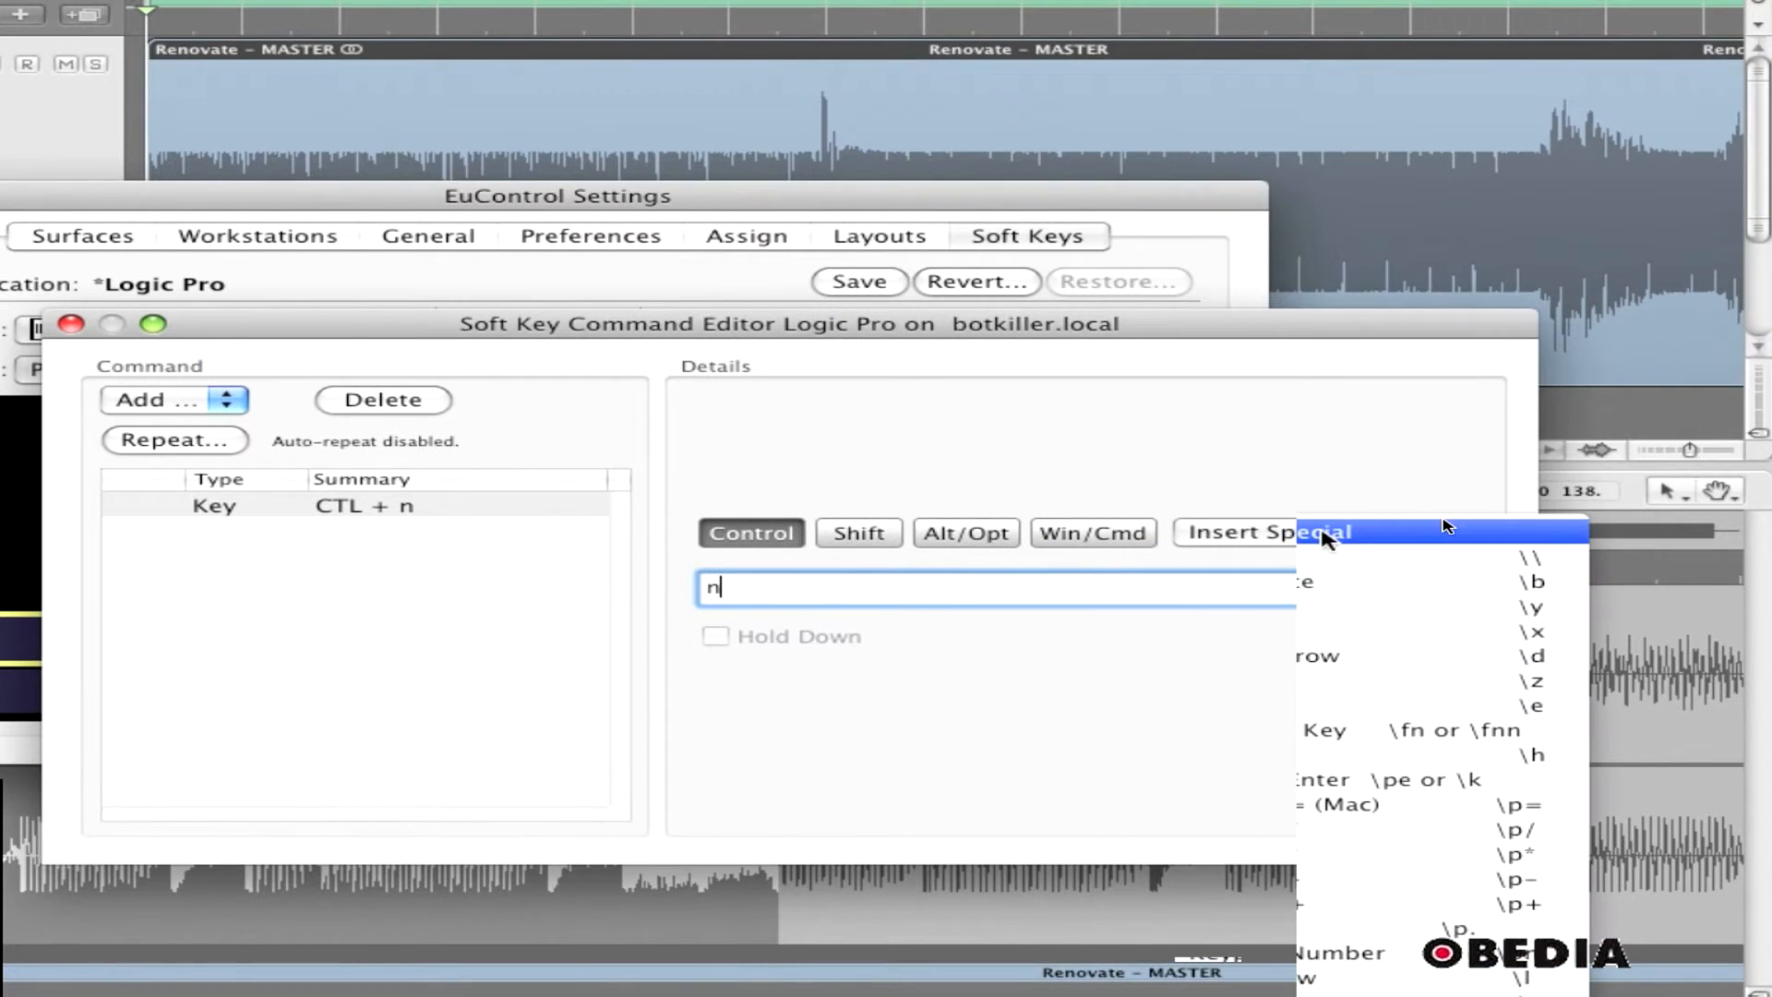